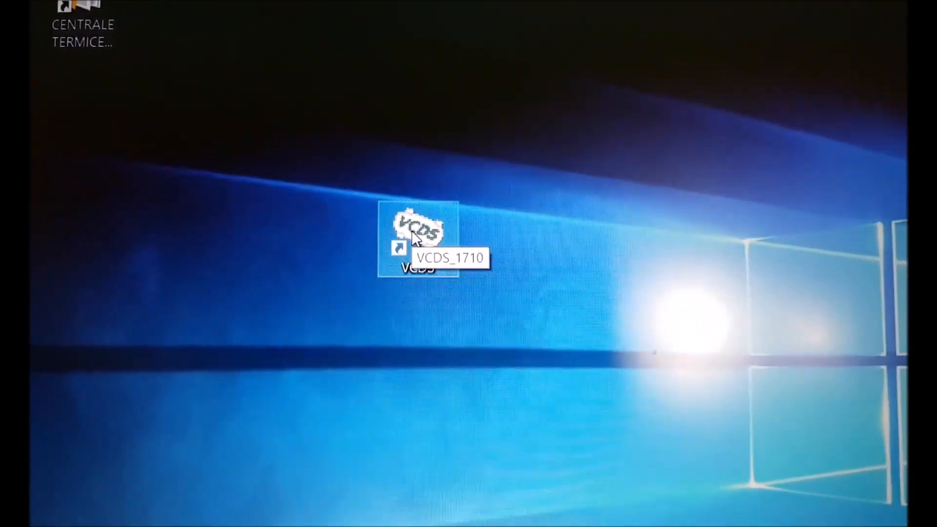
Close the VCDS shortcut's Proprietăți dialog, then reopen it on the Compatibilitate tab.
{"action": "right_click", "coordinate": [419, 239]}
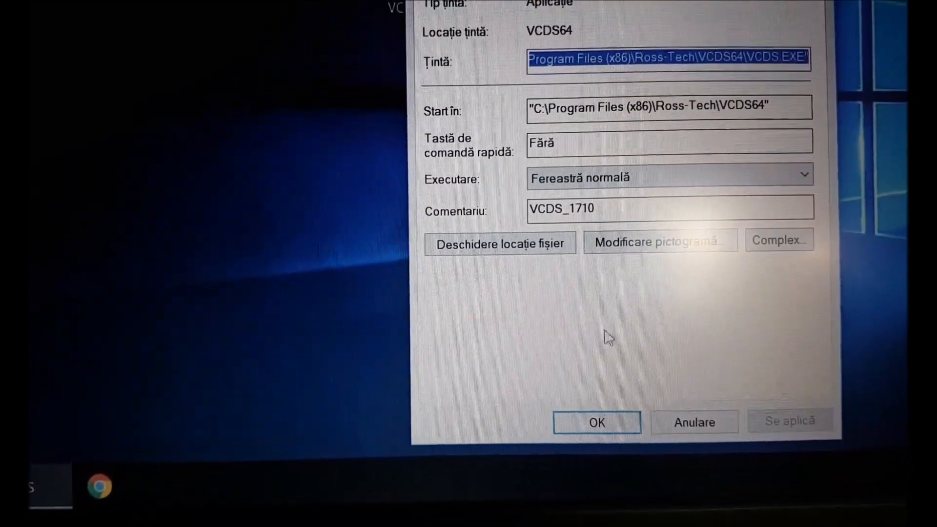
{"action": "left_click", "coordinate": [596, 422]}
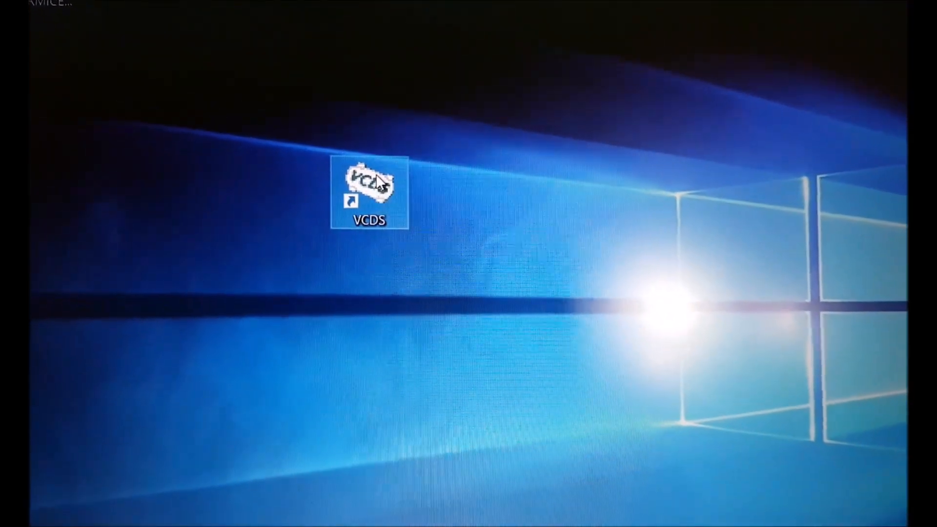
{"action": "right_click", "coordinate": [368, 191]}
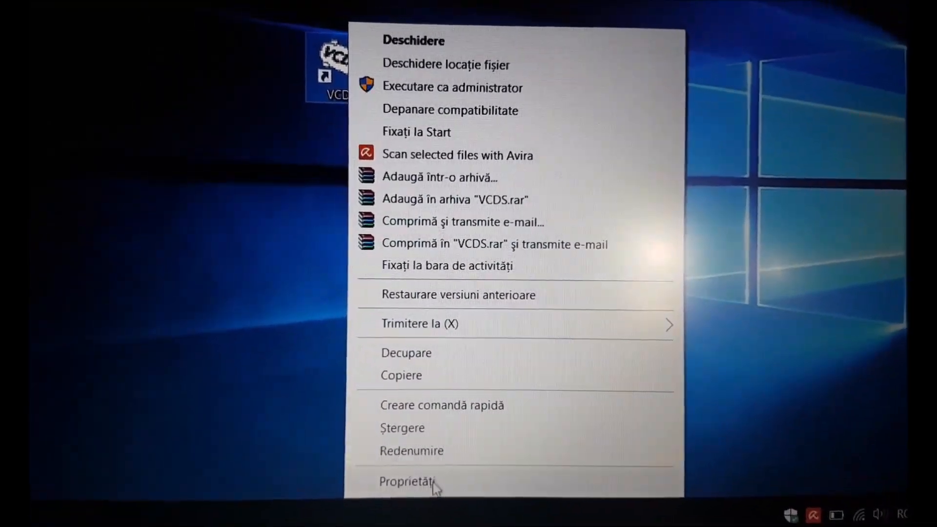
{"action": "left_click", "coordinate": [409, 481]}
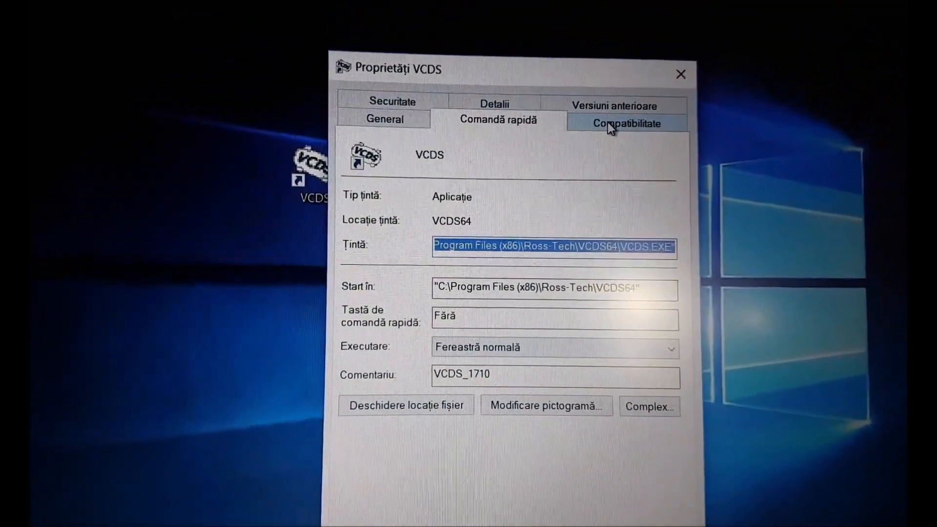
{"action": "left_click", "coordinate": [625, 123]}
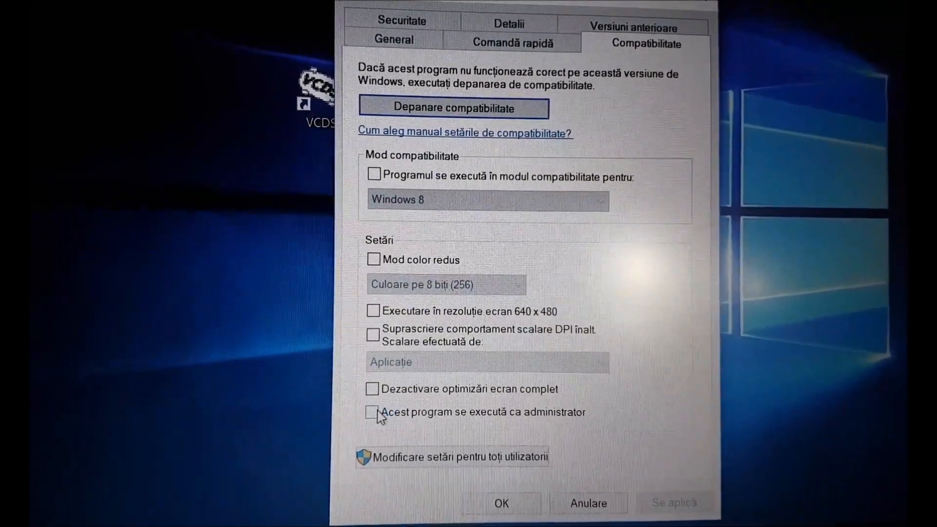
Tick 'Acest program se execută ca administrator' for the VCDS shortcut.
{"action": "left_click", "coordinate": [372, 405]}
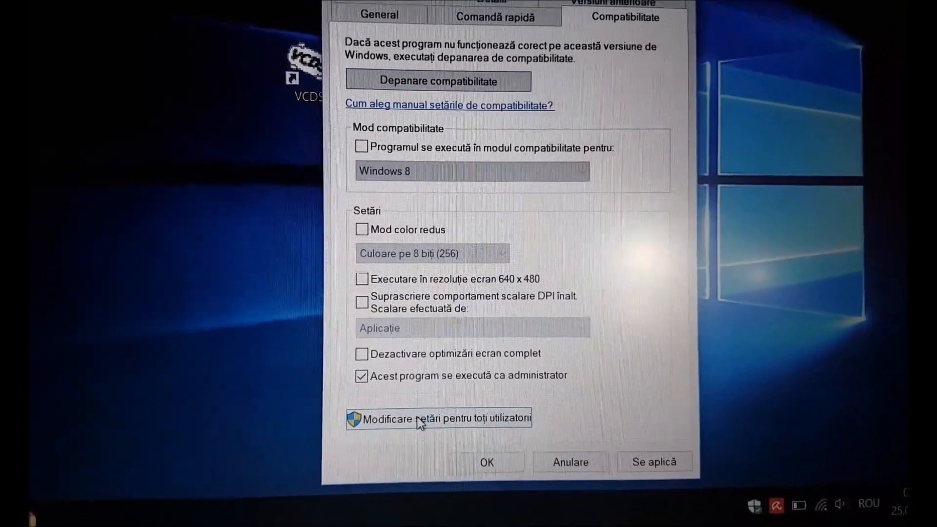
Enable run as administrator under 'Modificare setări pentru toți utilizatorii' and confirm both dialogs with OK.
{"action": "left_click", "coordinate": [439, 418]}
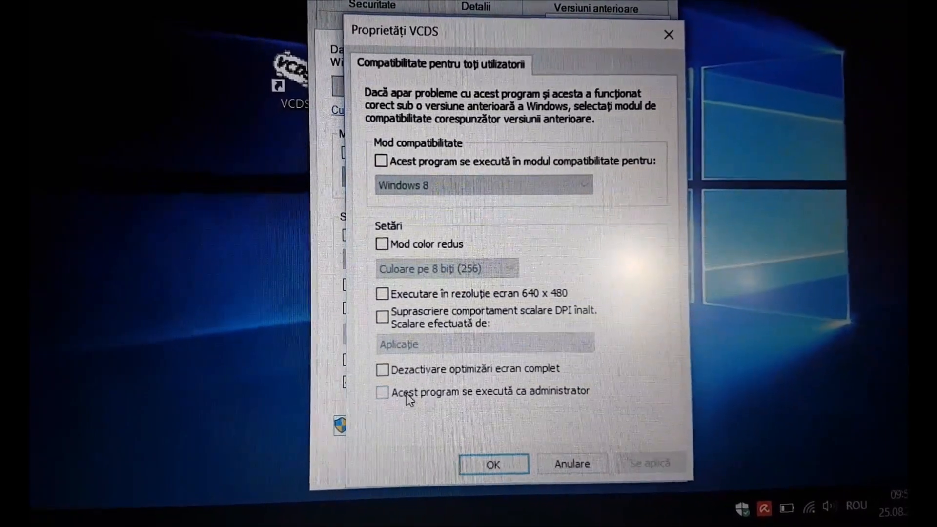
{"action": "left_click", "coordinate": [381, 391]}
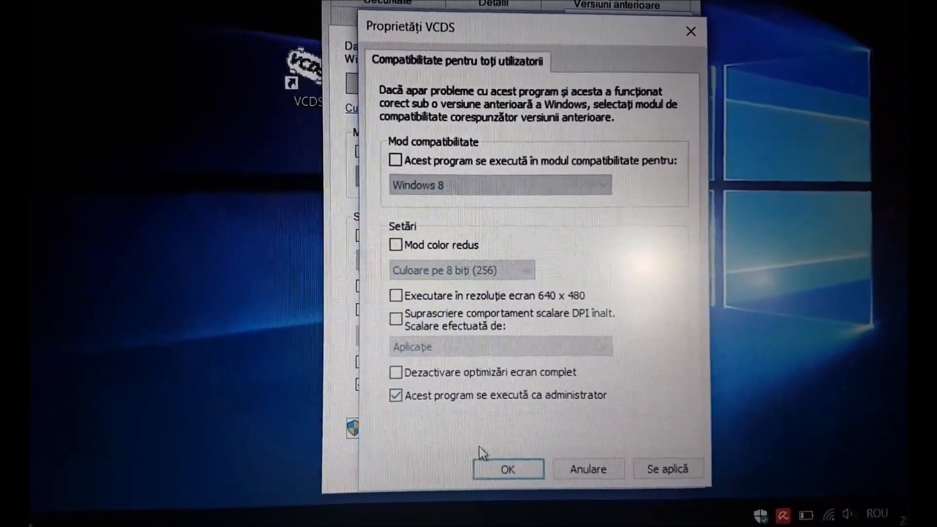
{"action": "left_click", "coordinate": [507, 469]}
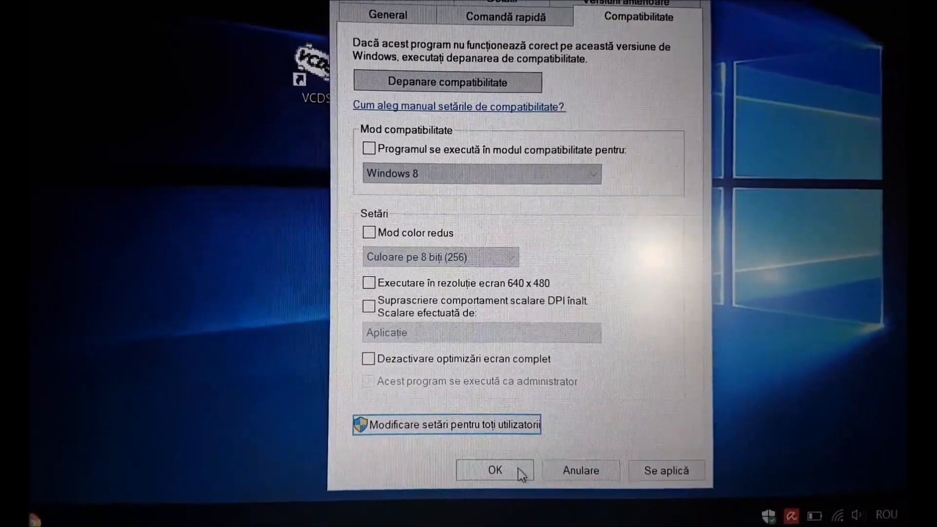
{"action": "left_click", "coordinate": [493, 471]}
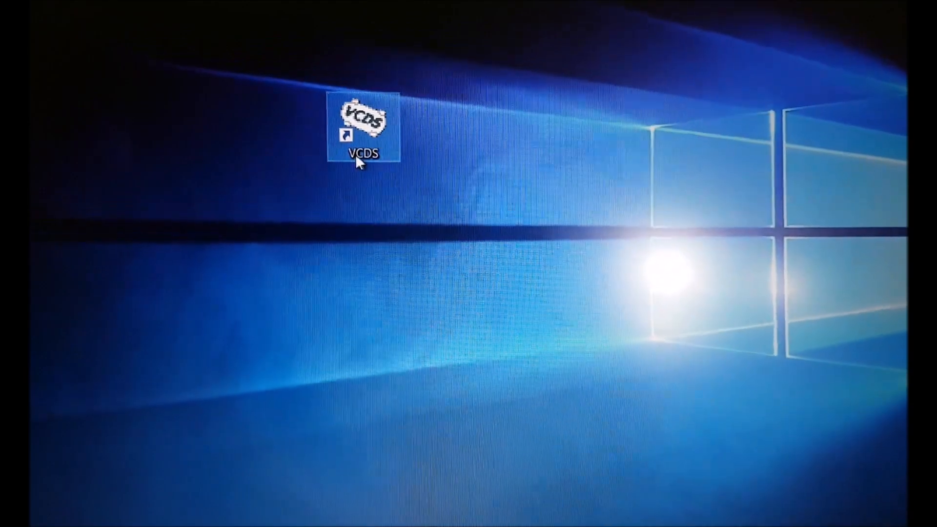
Start VCDS from the desktop shortcut and approve the User Account Control prompt with Da.
{"action": "double_click", "coordinate": [363, 123]}
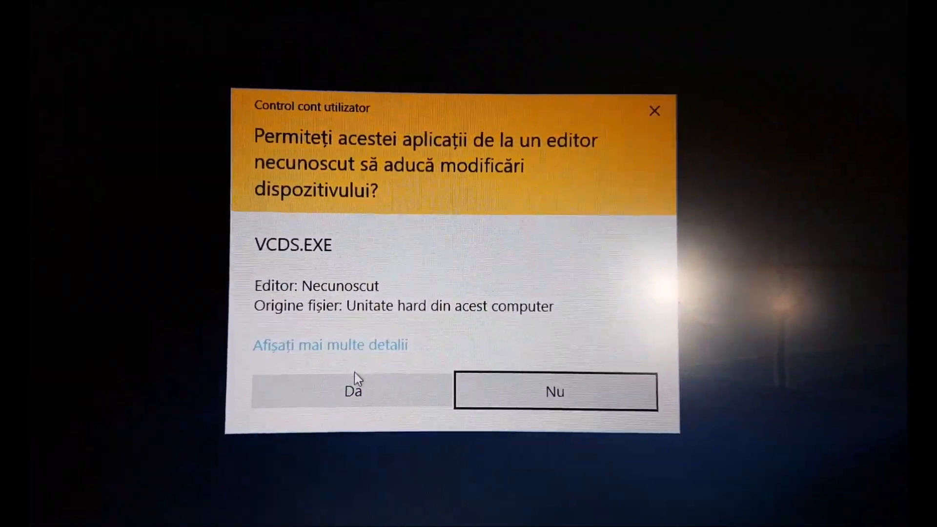
{"action": "left_click", "coordinate": [352, 391]}
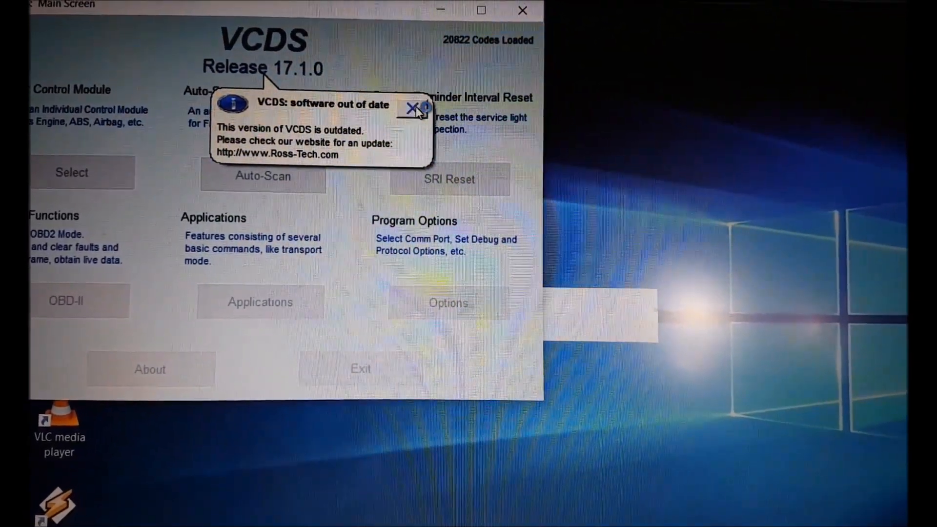
Close the 'software out of date' balloon and minimize the VCDS Main Screen.
{"action": "left_click", "coordinate": [414, 107]}
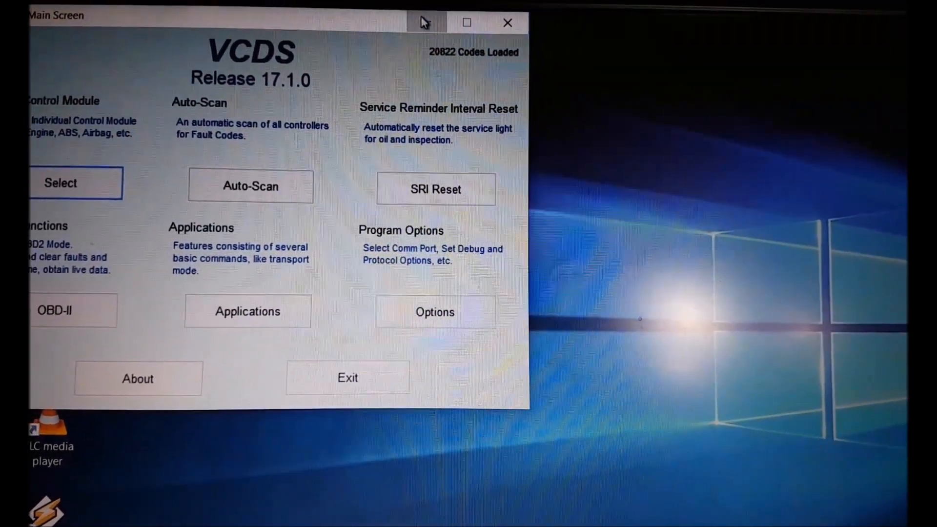
{"action": "left_click", "coordinate": [508, 23]}
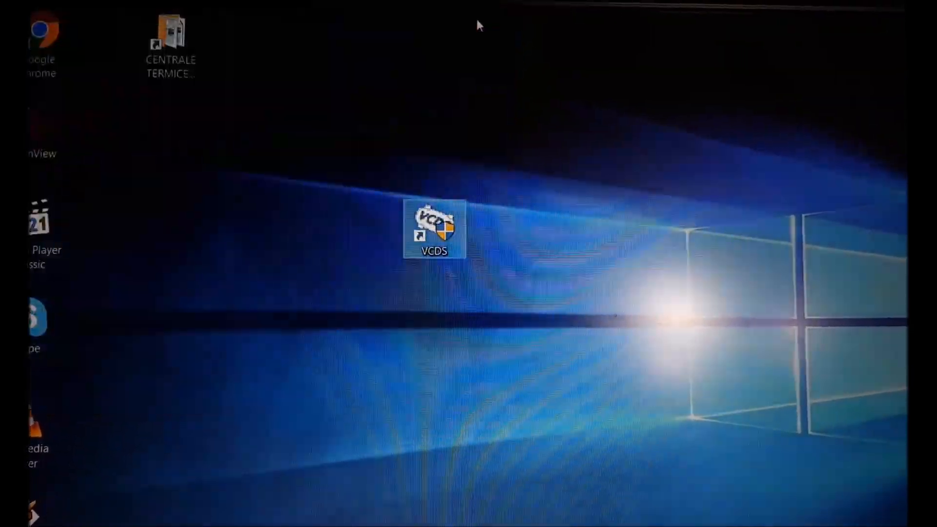